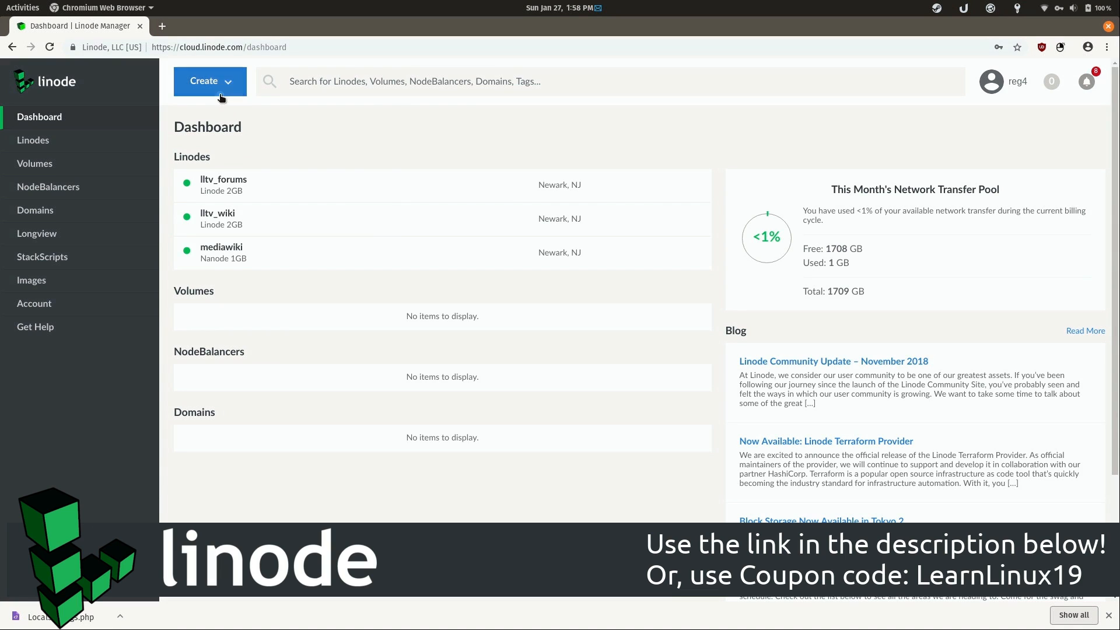
# Step: Reach the Create New Linode form from the dashboard, listing public images with Debian 9 default
pyautogui.click(203, 80)
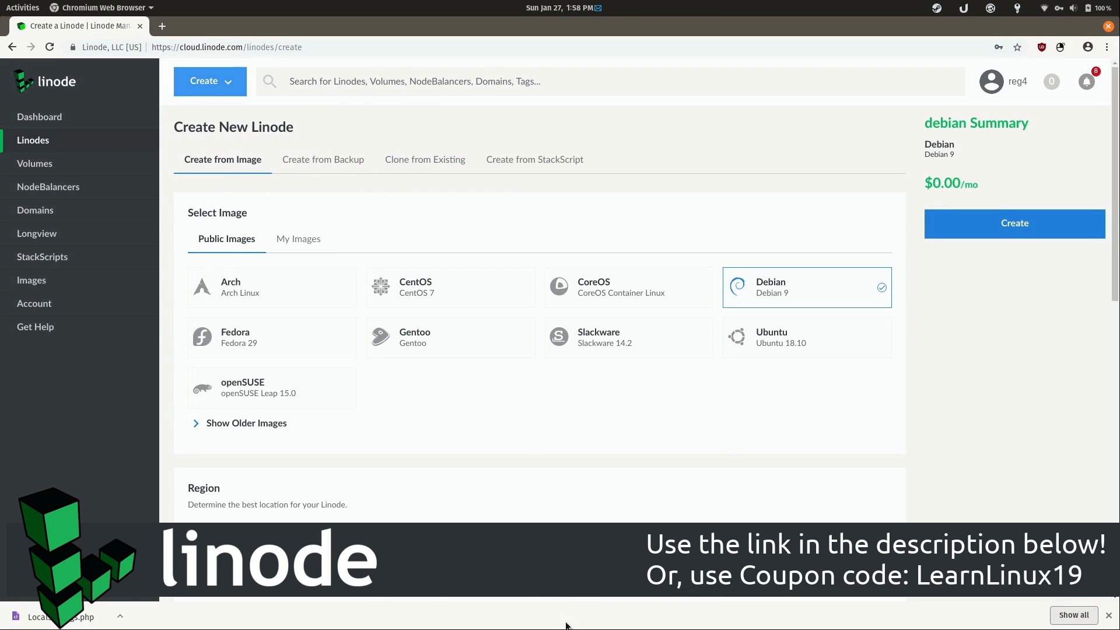
pyautogui.moveTo(285, 303)
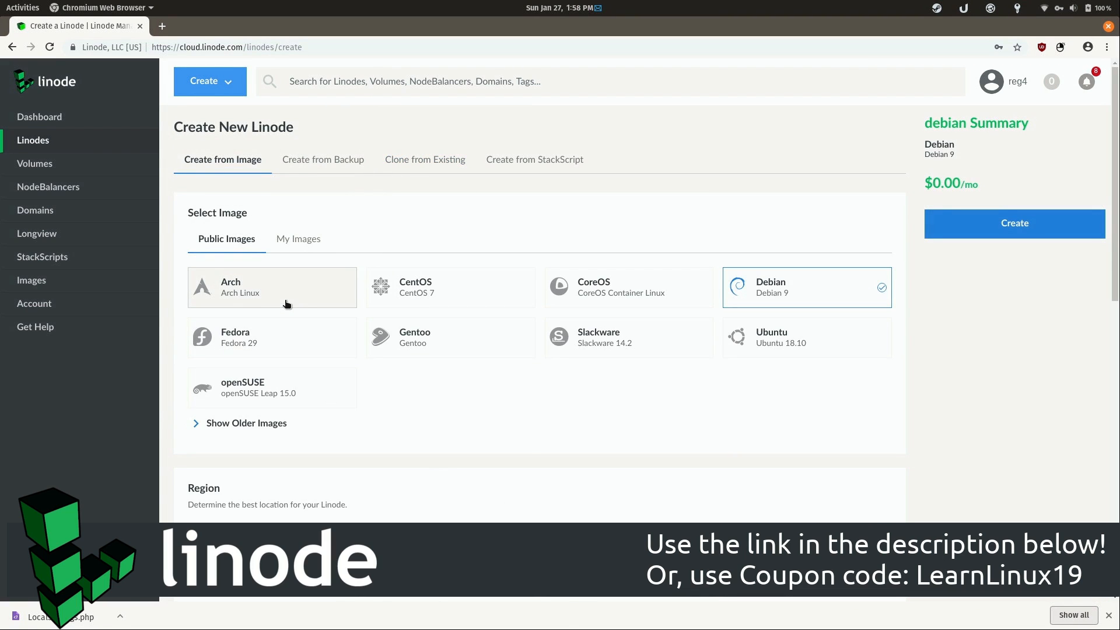
pyautogui.moveTo(407, 430)
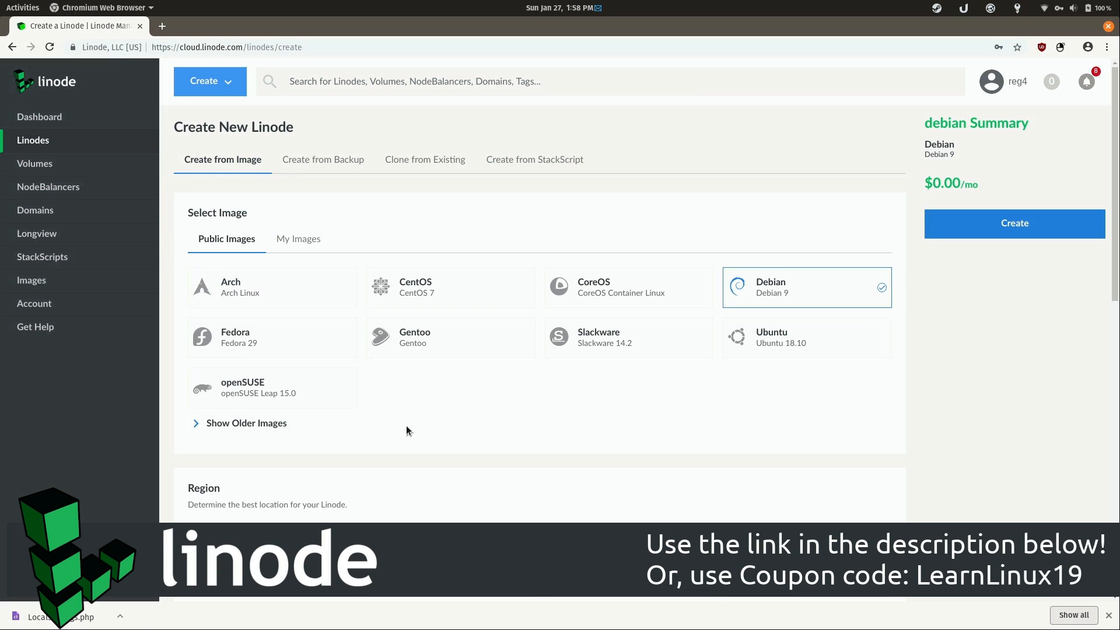
pyautogui.moveTo(484, 298)
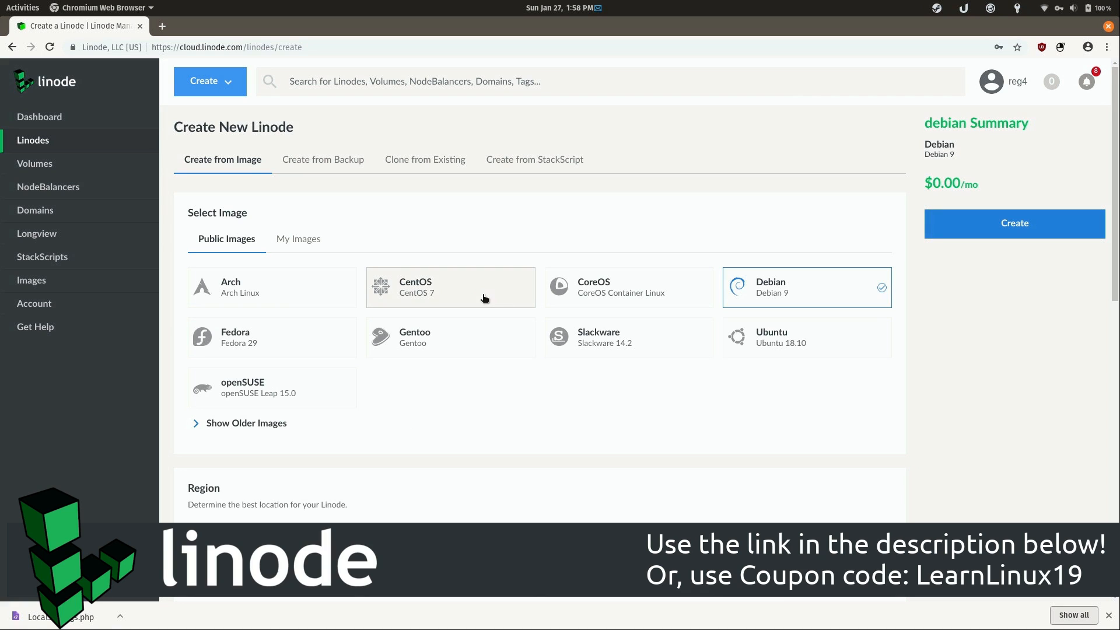
pyautogui.moveTo(459, 420)
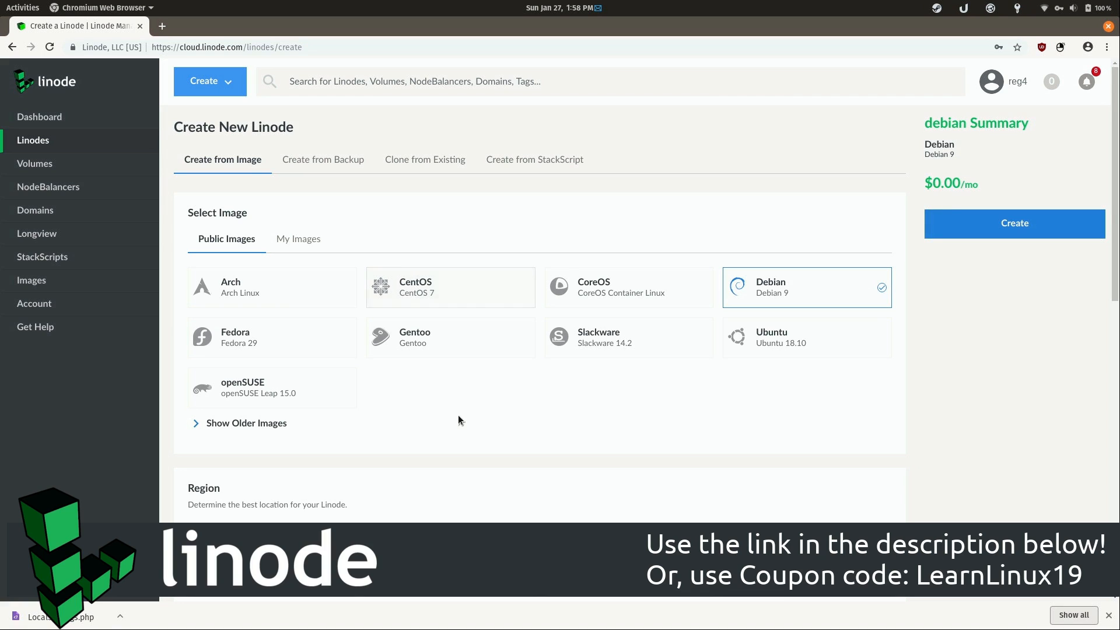